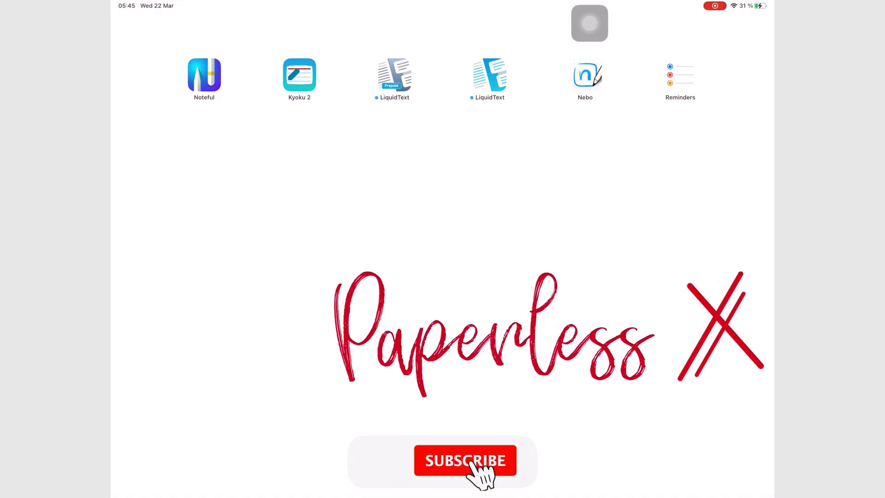
Launch Noteful, open the Programming notebook, and insert shapes from the Insert > Shape gallery.
left_click(464, 459)
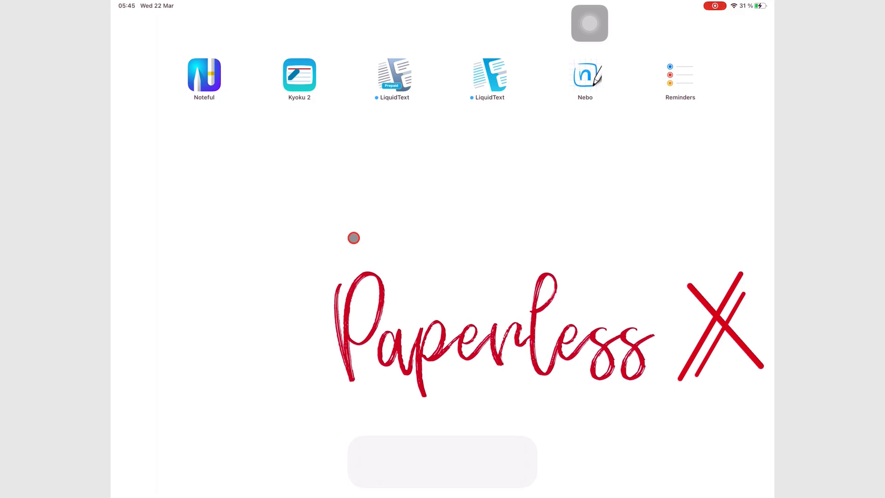
mouse_move(227, 93)
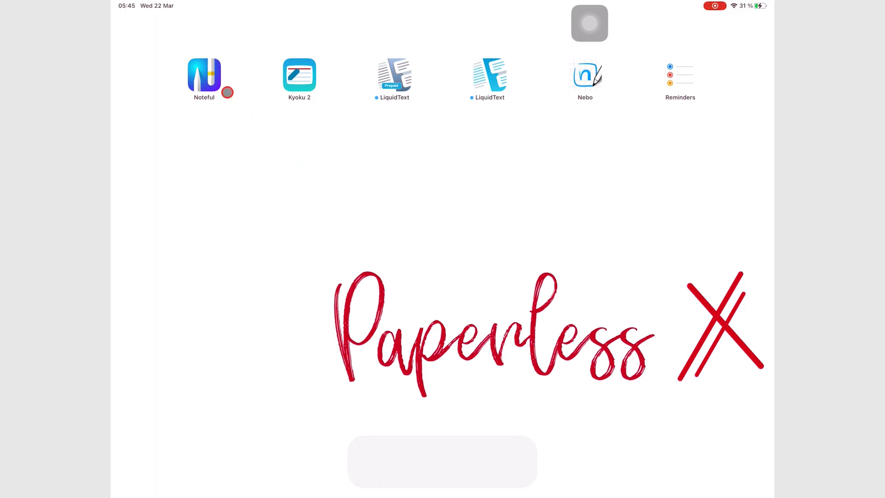
left_click(204, 75)
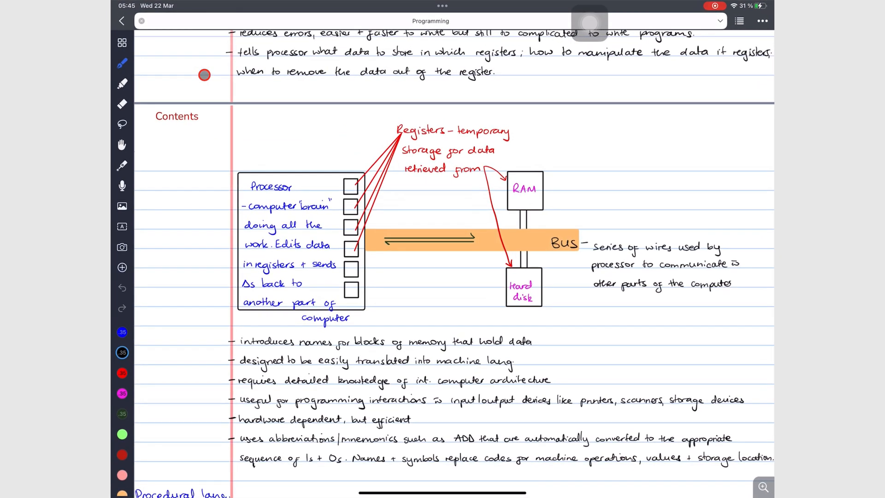
mouse_move(329, 238)
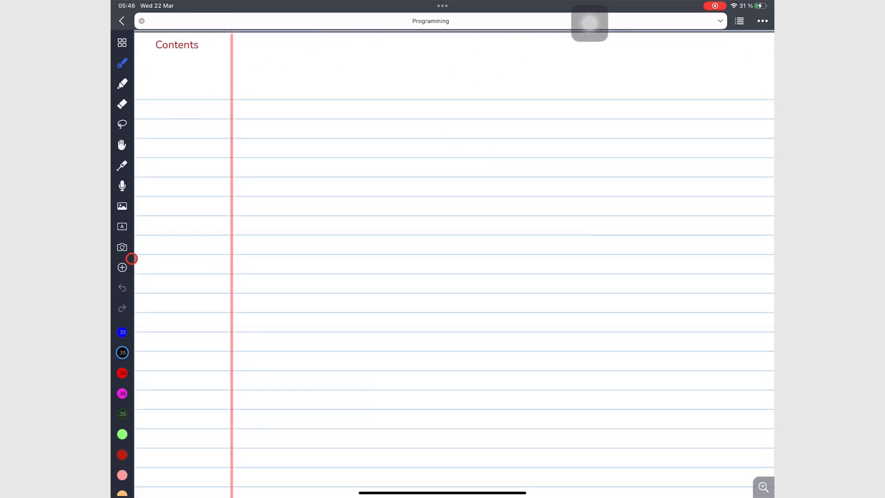
left_click(121, 267)
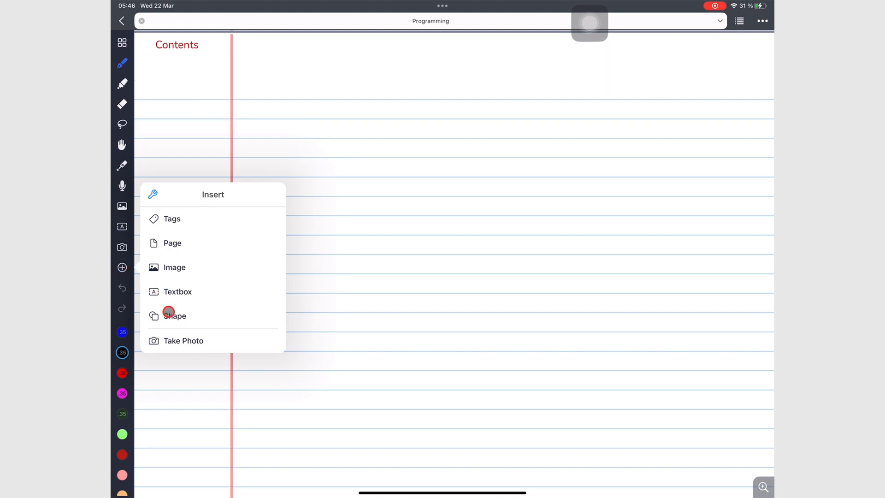
left_click(175, 315)
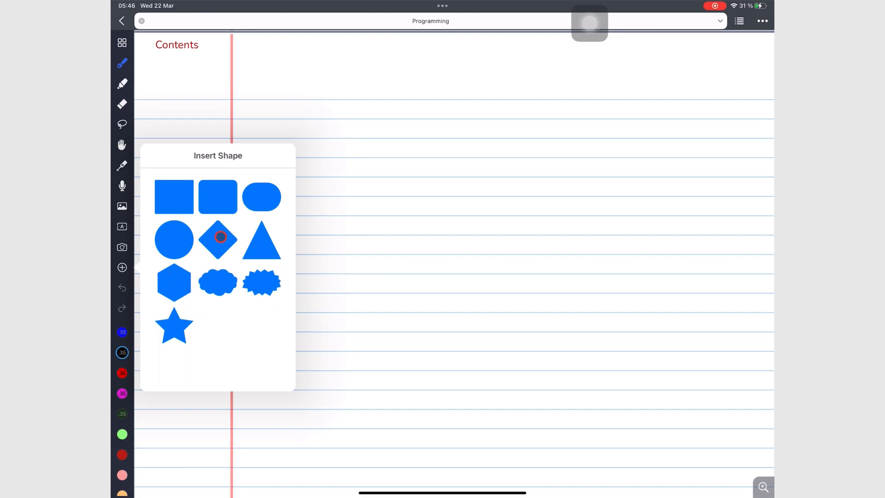
left_click(174, 240)
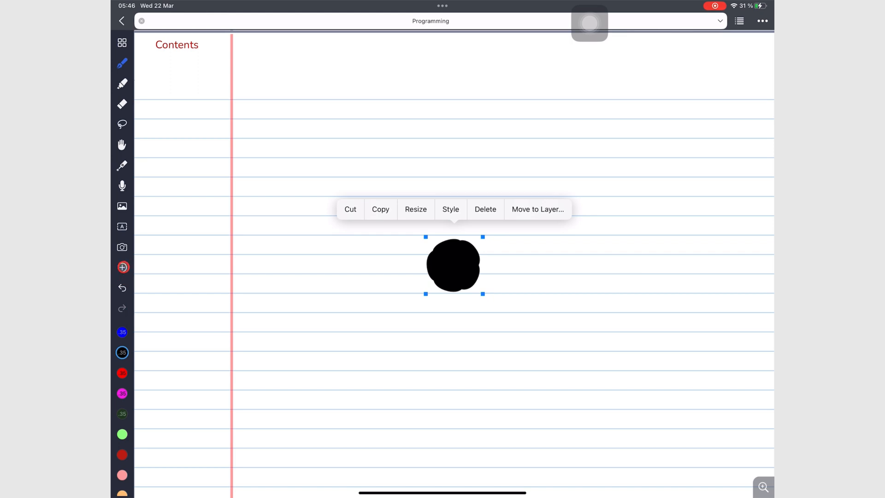
left_click(123, 267)
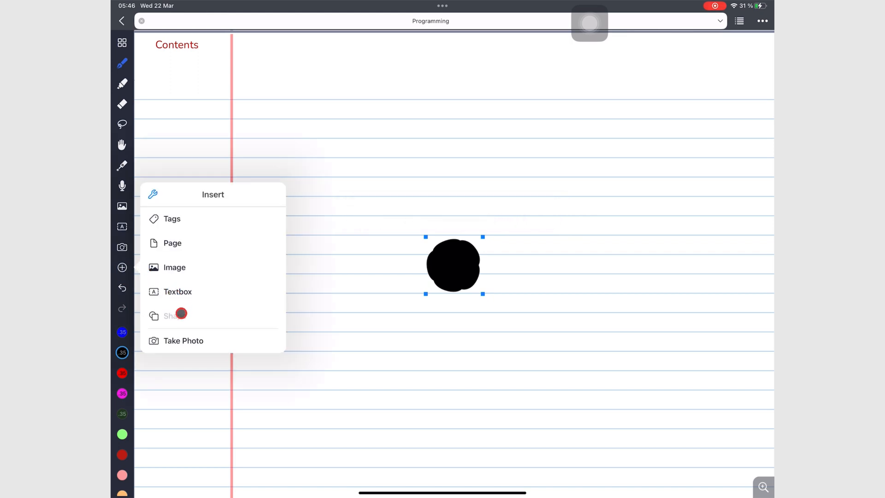
left_click(177, 314)
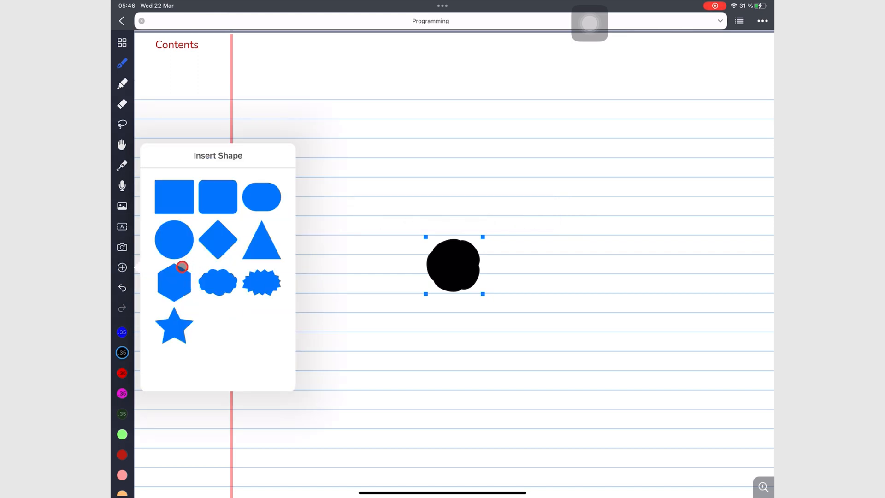
mouse_move(262, 284)
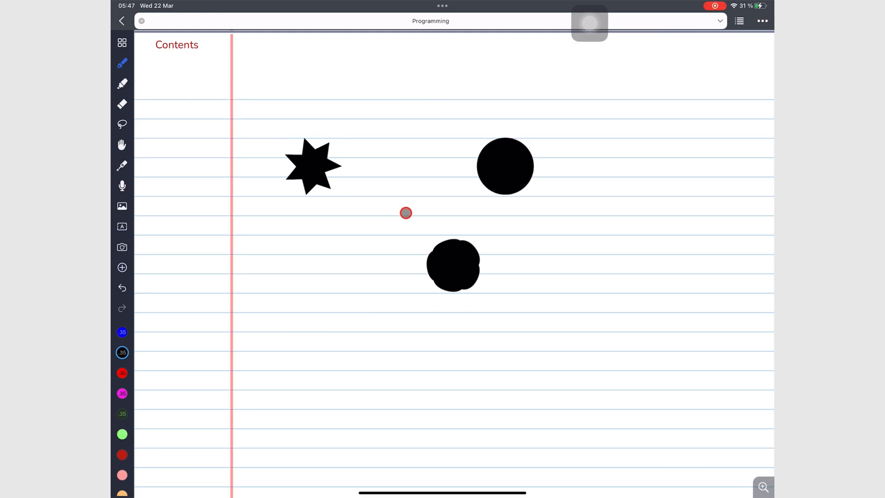
Turn on pen Auto Shape 'Draw and hold' and set the hold delay to 0.8s.
left_click(122, 63)
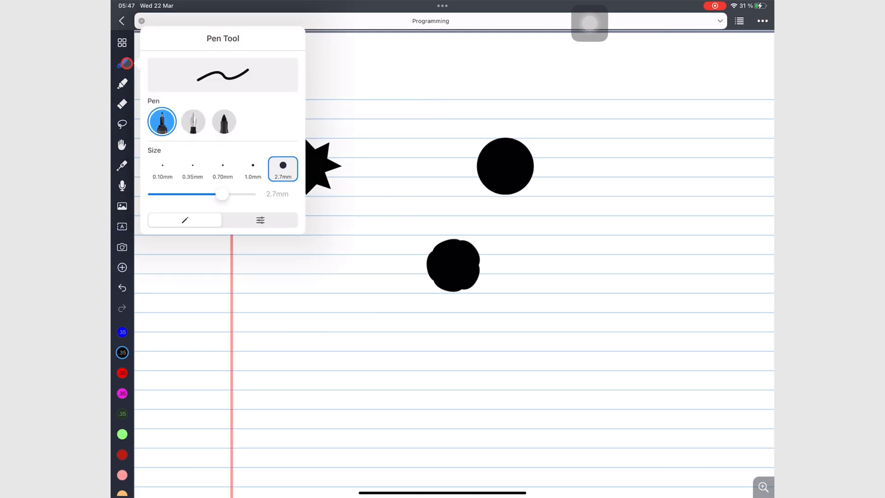
left_click(259, 220)
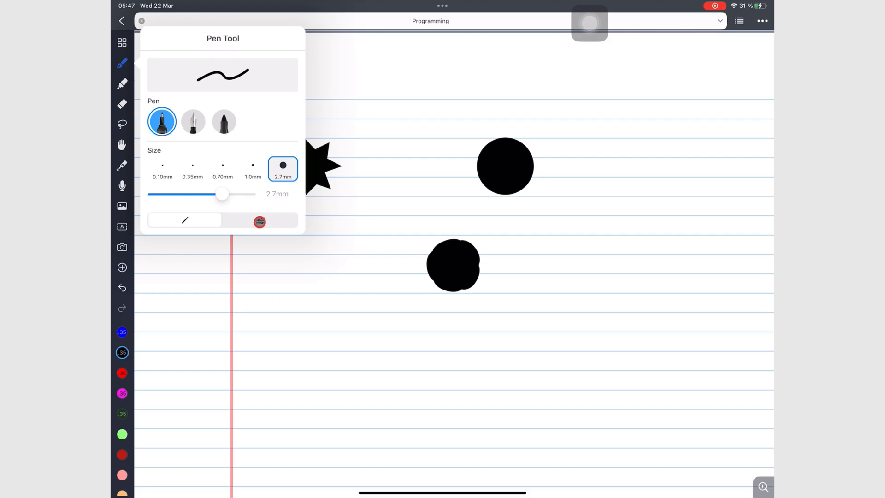
left_click(259, 220)
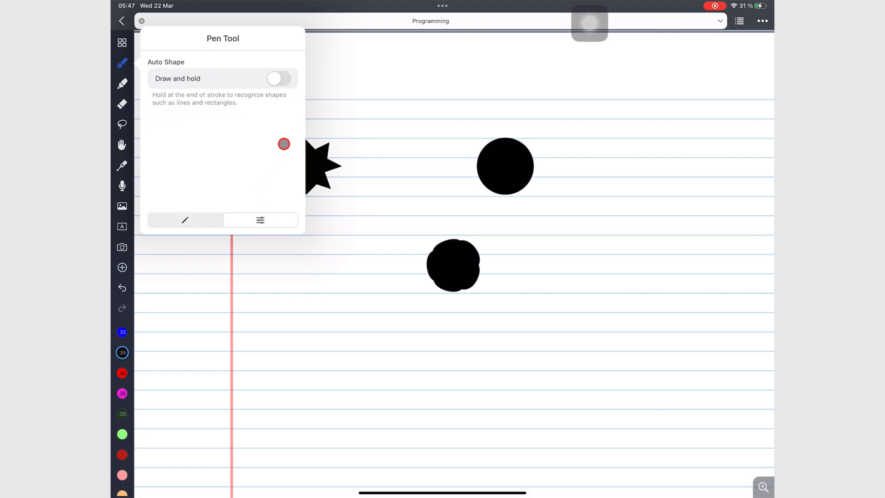
left_click(277, 78)
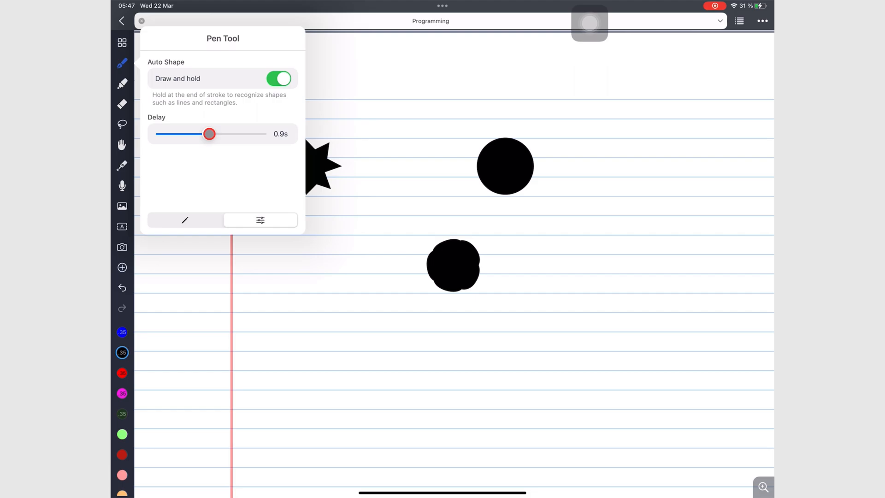
left_click_drag(209, 134, 237, 134)
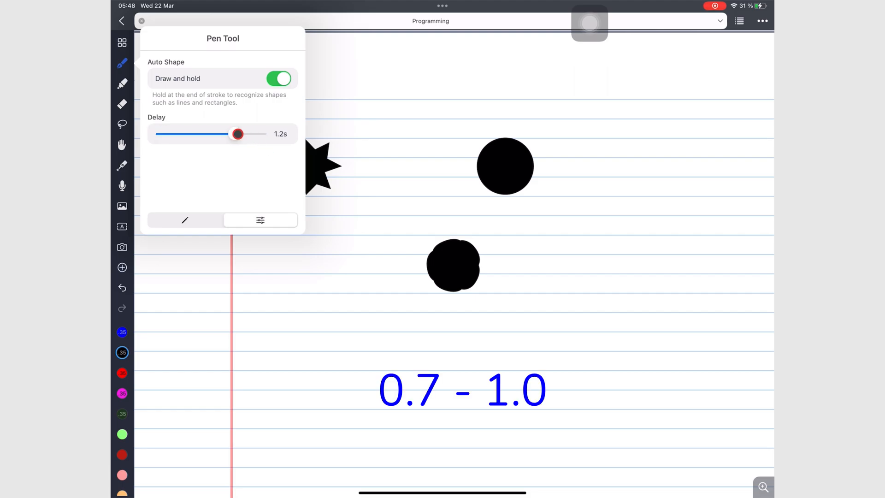
left_click_drag(237, 134, 209, 134)
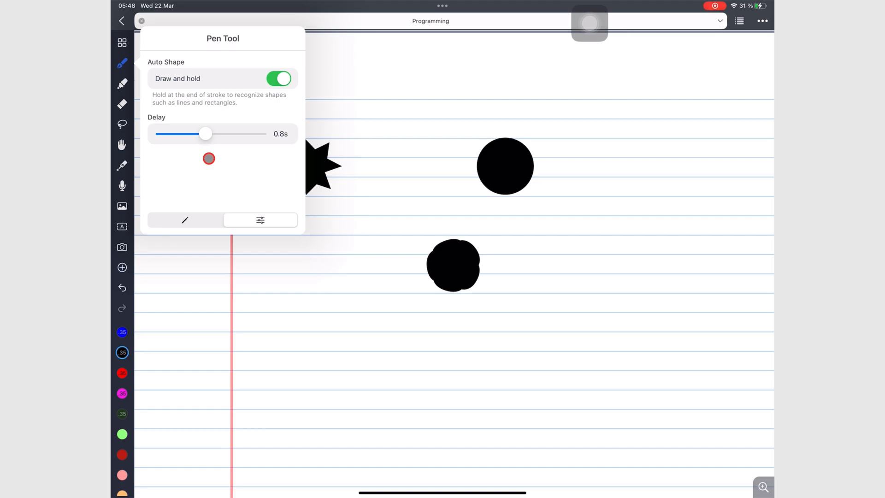
left_click(209, 158)
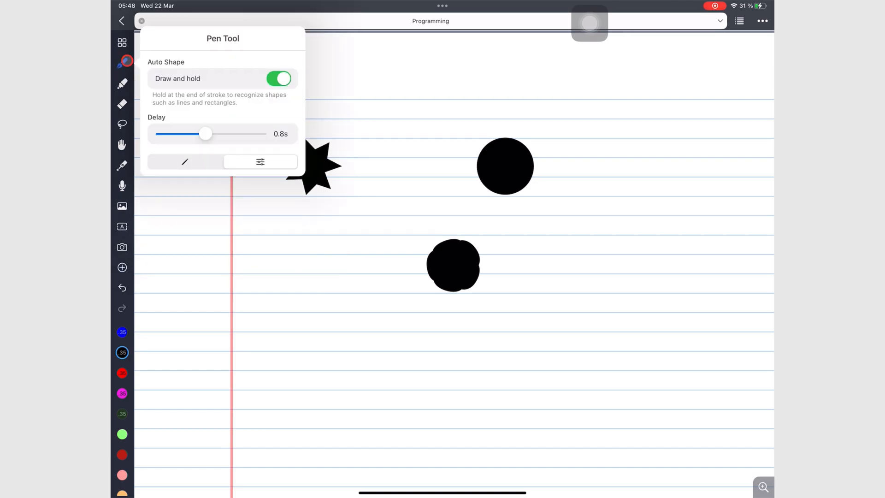
left_click(185, 162)
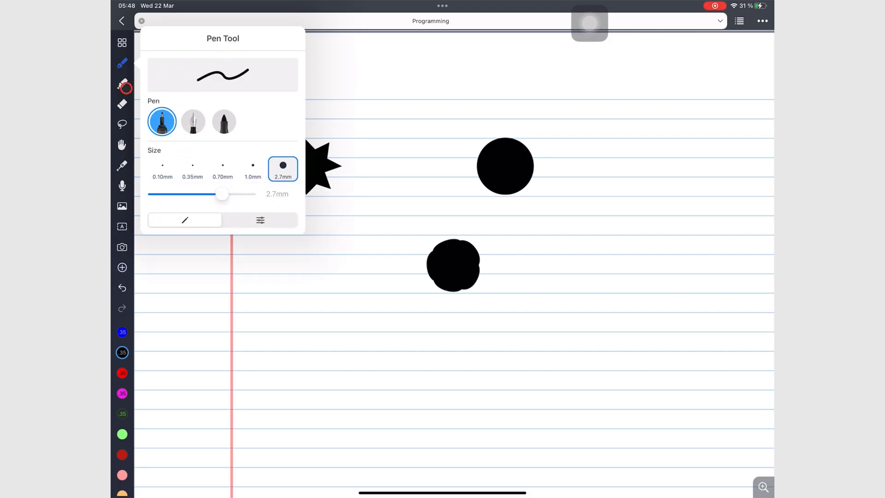
Close the pen settings and switch to the highlighter with a pink colour.
left_click(121, 85)
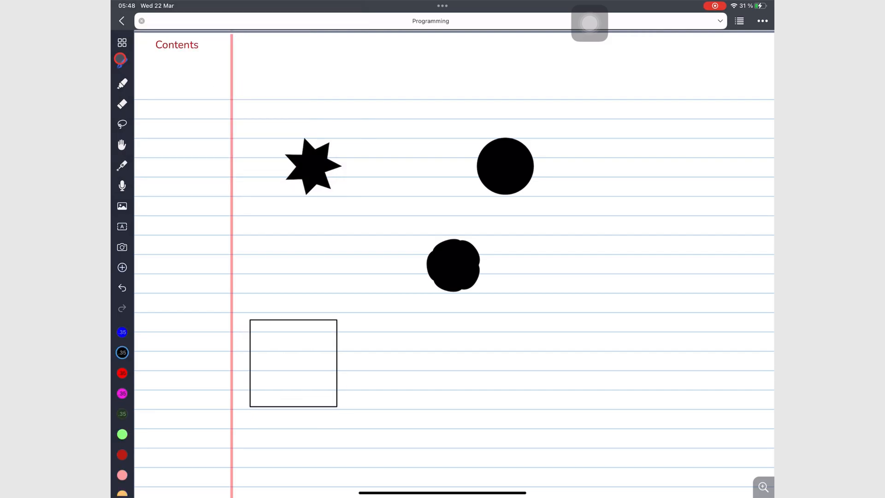
left_click(294, 363)
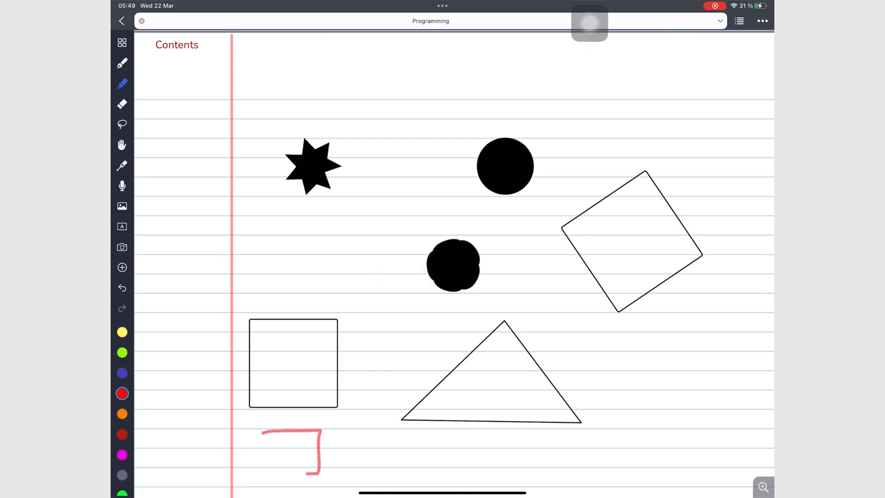
left_click(291, 451)
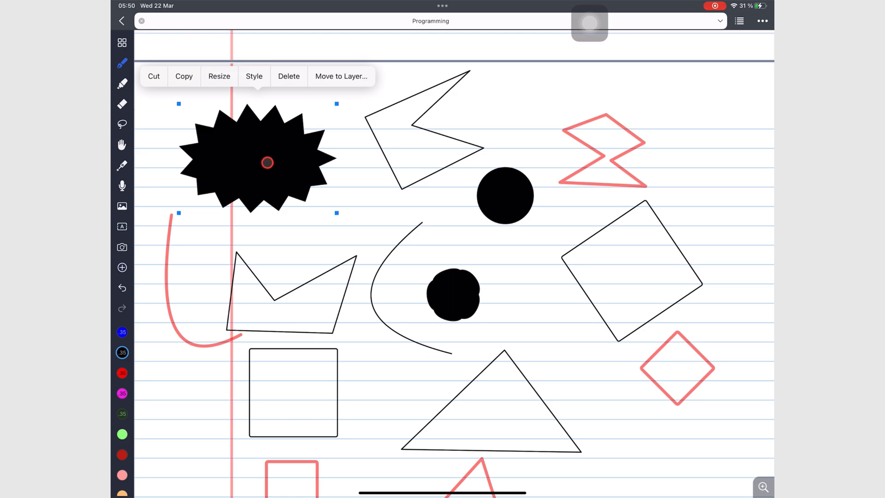
mouse_move(344, 193)
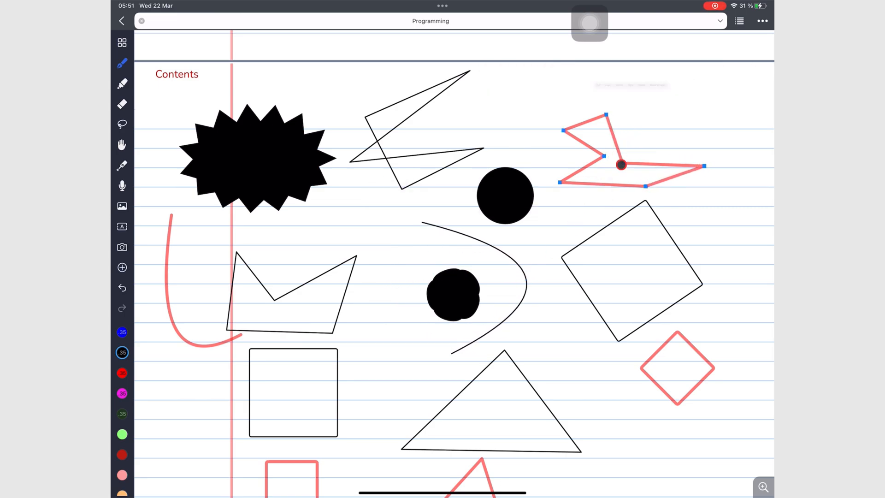
Reshape the pink zigzag, then lasso the black polygon to bring up its menu.
left_click(621, 166)
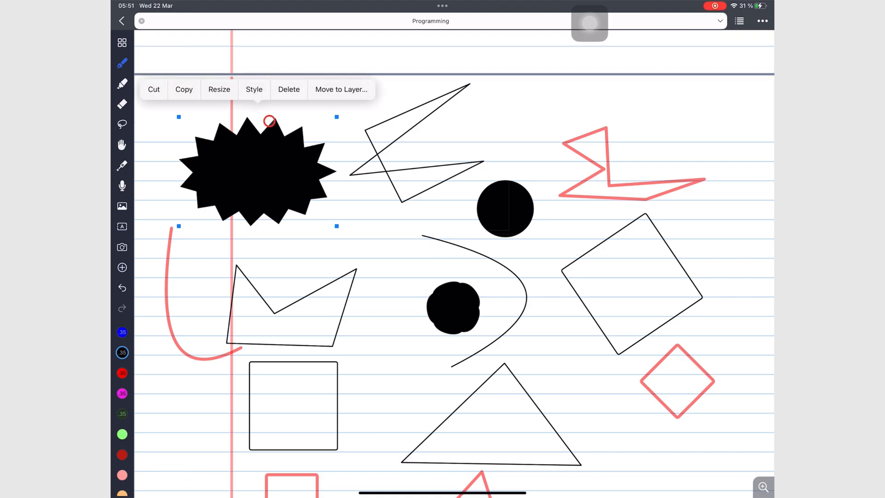
left_click(254, 89)
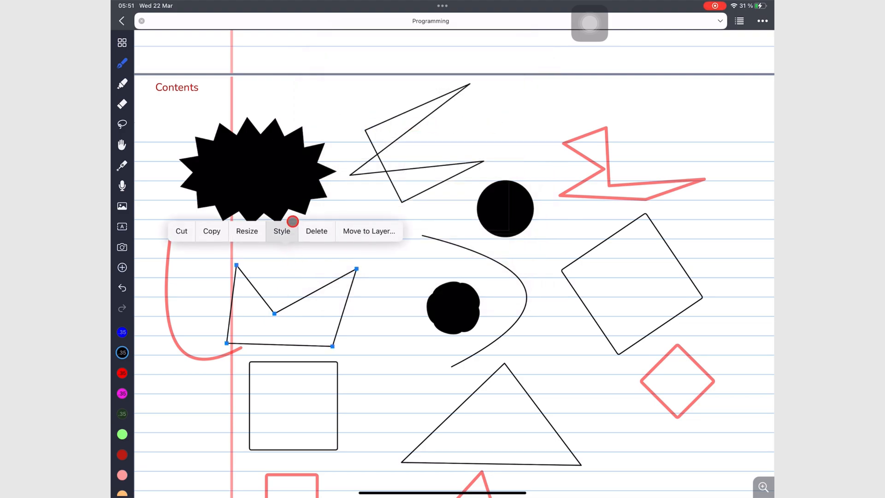
left_click(281, 231)
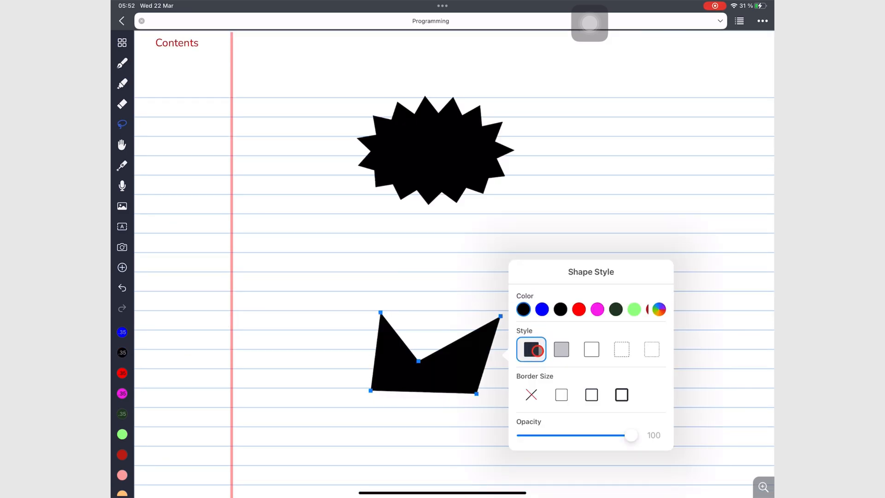
Try the polygon's fill styles and colours, settling on red.
left_click(531, 348)
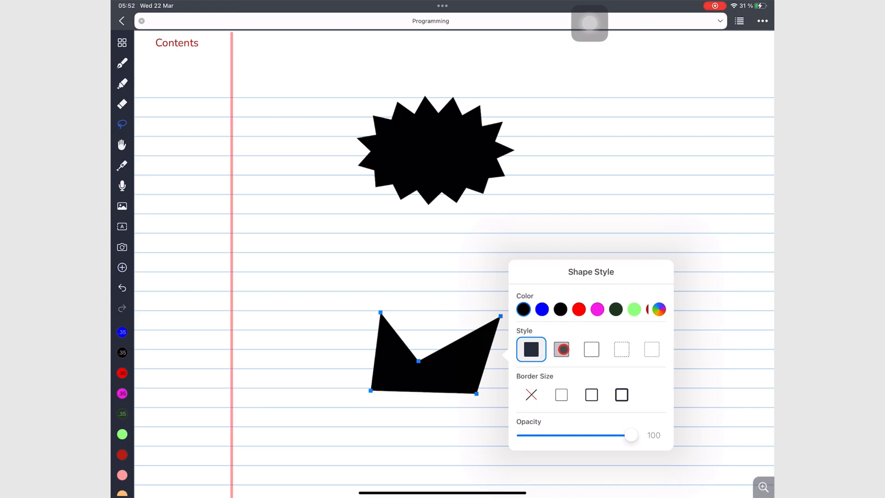
left_click(591, 349)
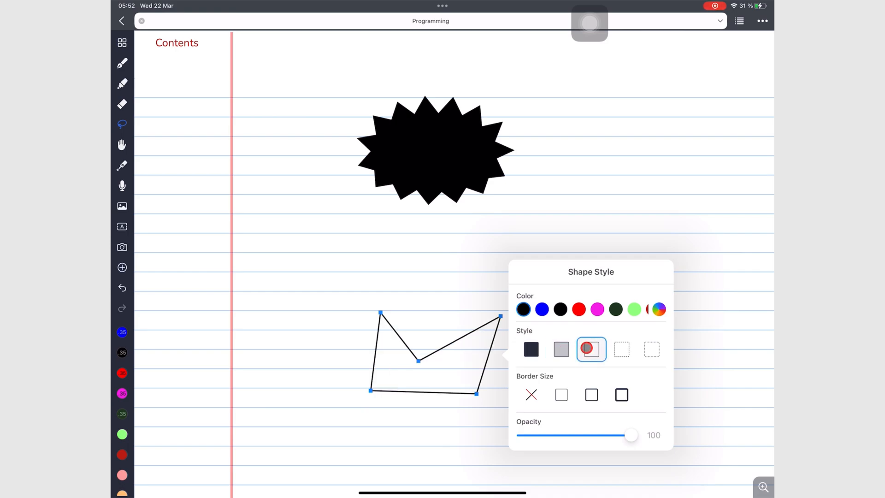
left_click(621, 349)
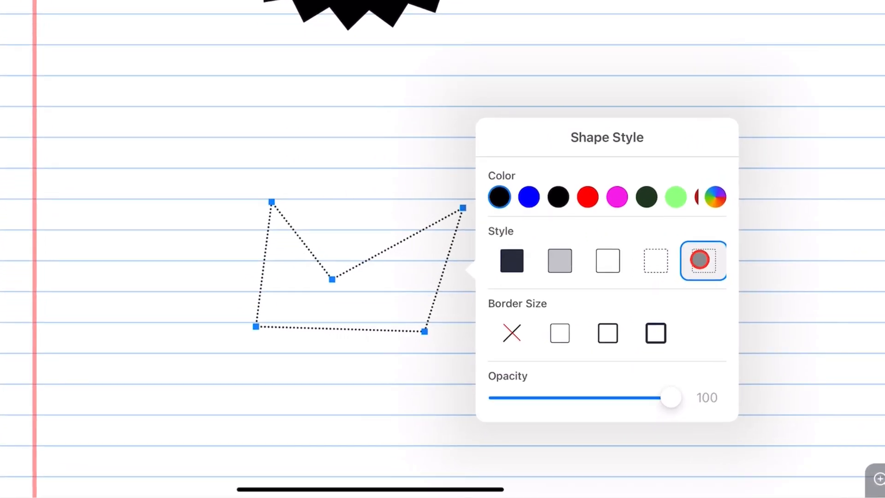
left_click(559, 261)
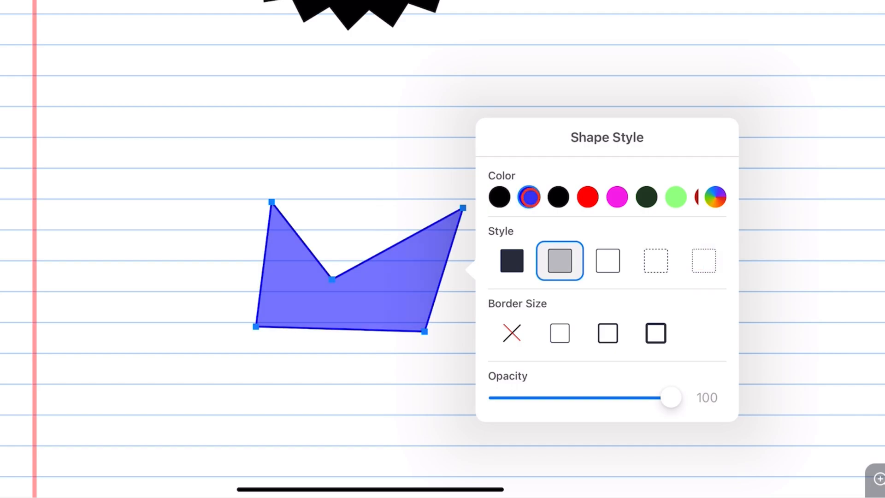
left_click(557, 197)
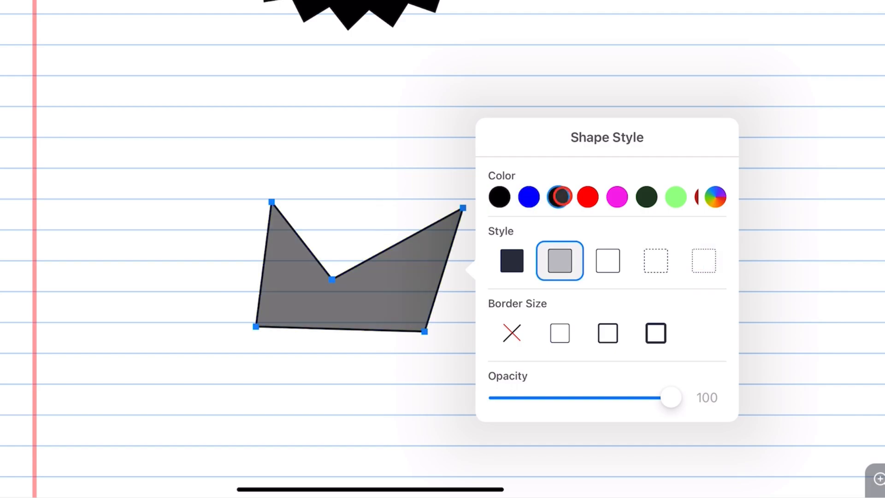
left_click(587, 197)
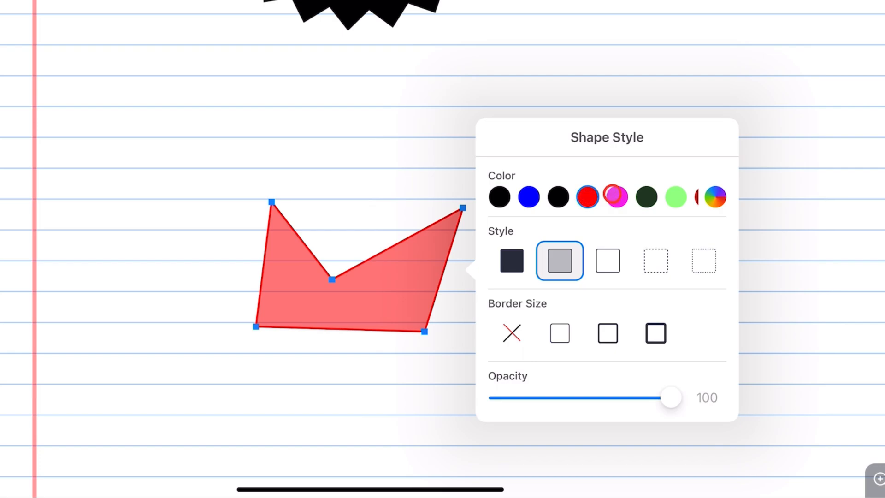
left_click(616, 197)
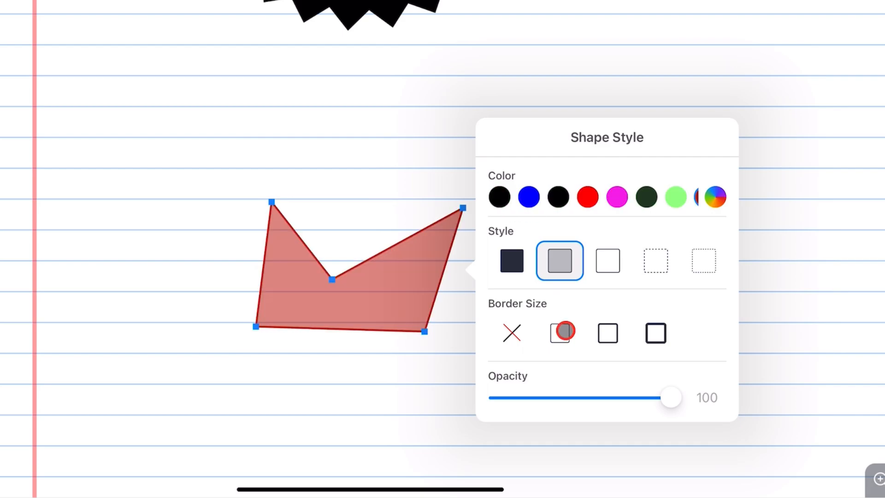
Try several border thicknesses and settle the polygon on a medium-thick border.
left_click(559, 332)
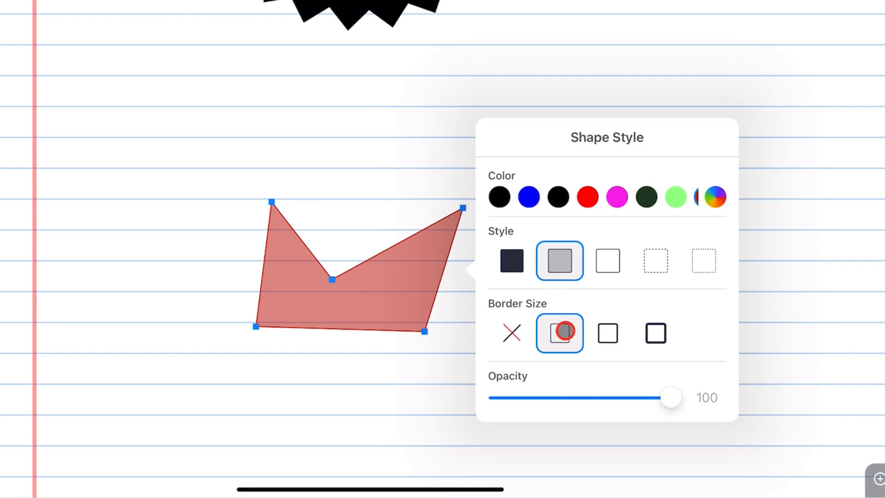
left_click(607, 332)
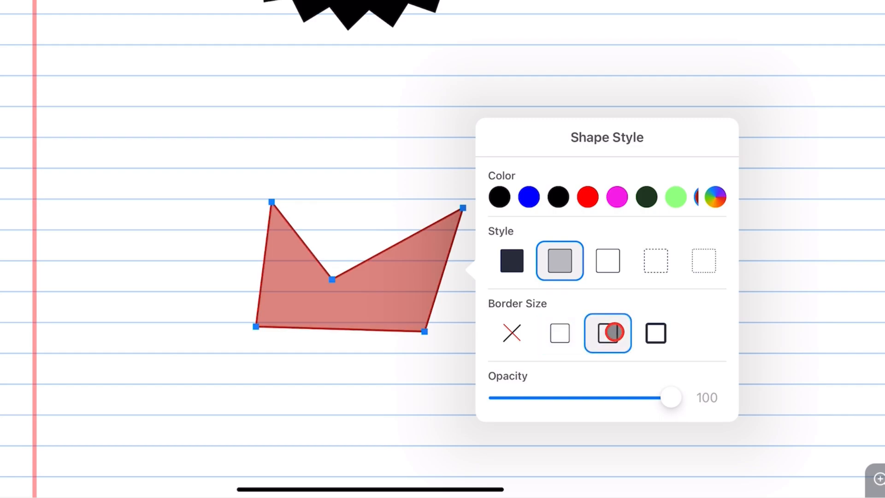
left_click(656, 333)
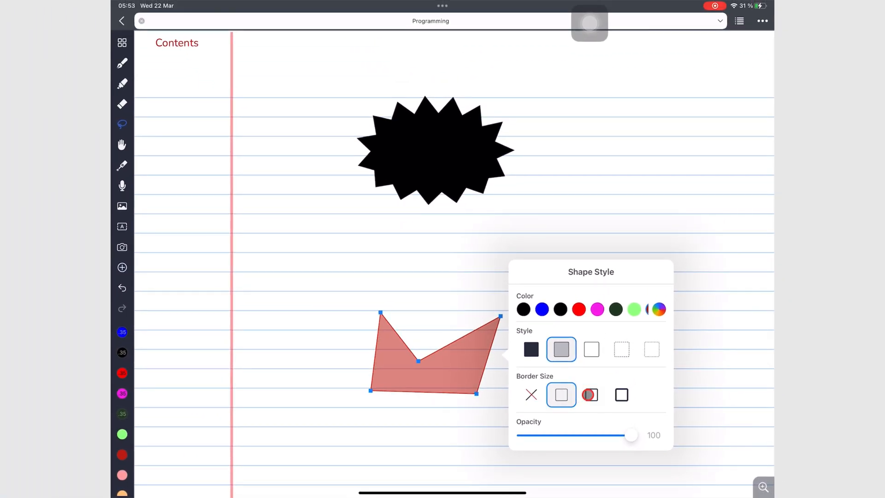
left_click(591, 395)
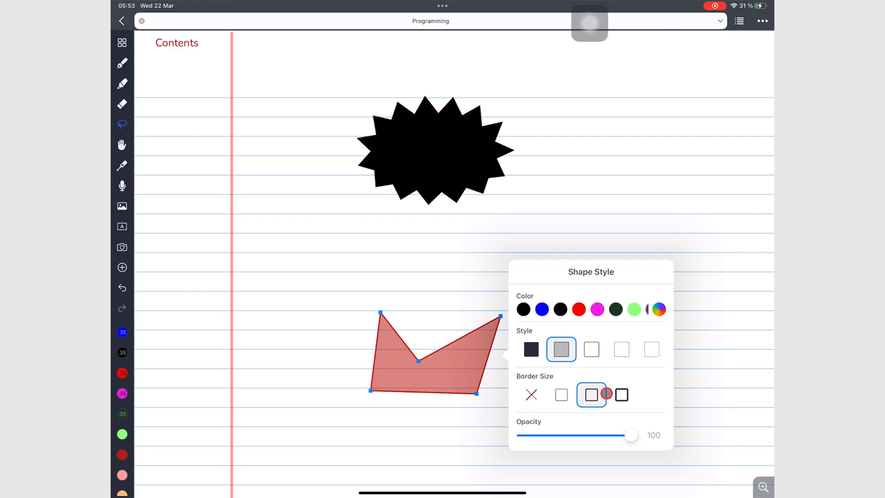
left_click(621, 394)
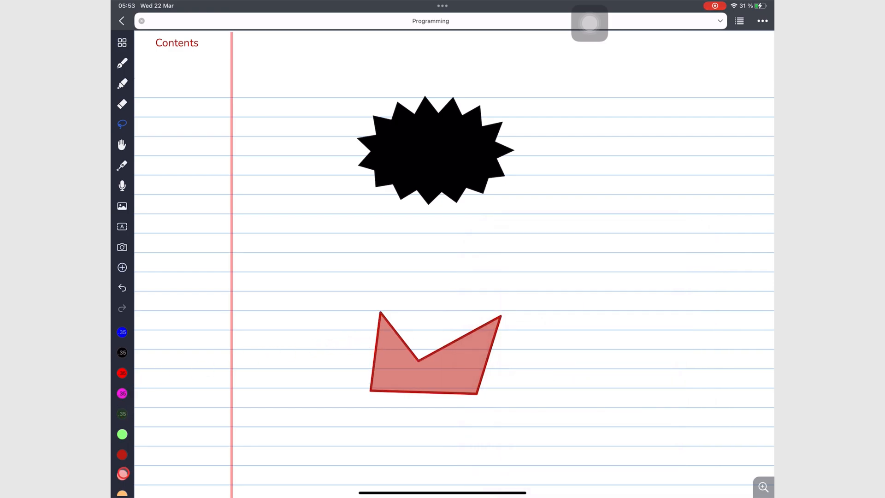
Draw a thick 2.7mm triangle beside the polygon and style it magenta with semi-fill.
left_click(121, 81)
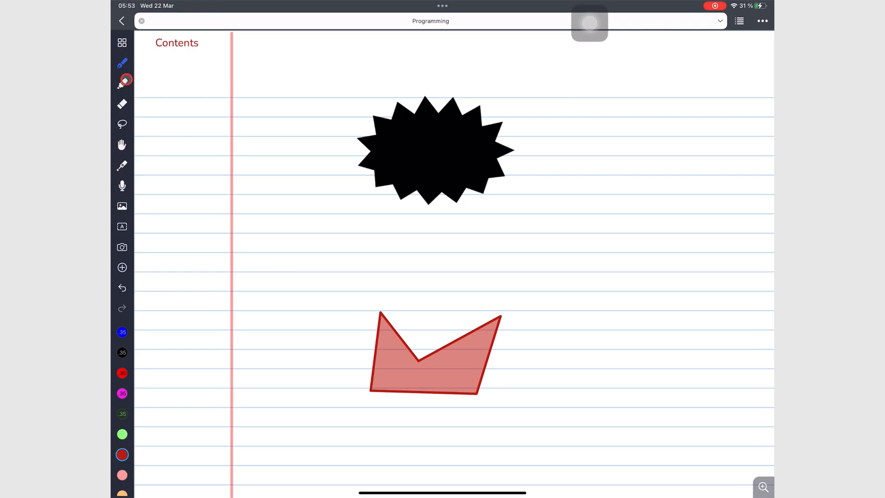
left_click(122, 63)
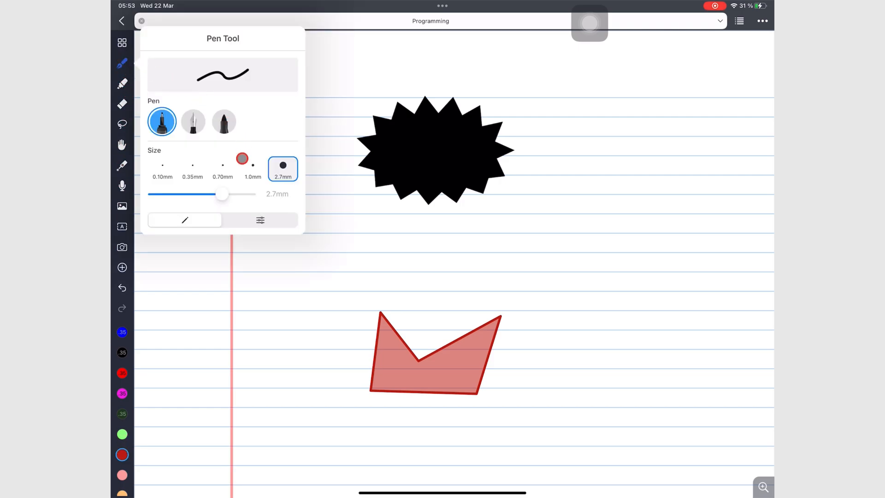
left_click_drag(222, 194, 241, 196)
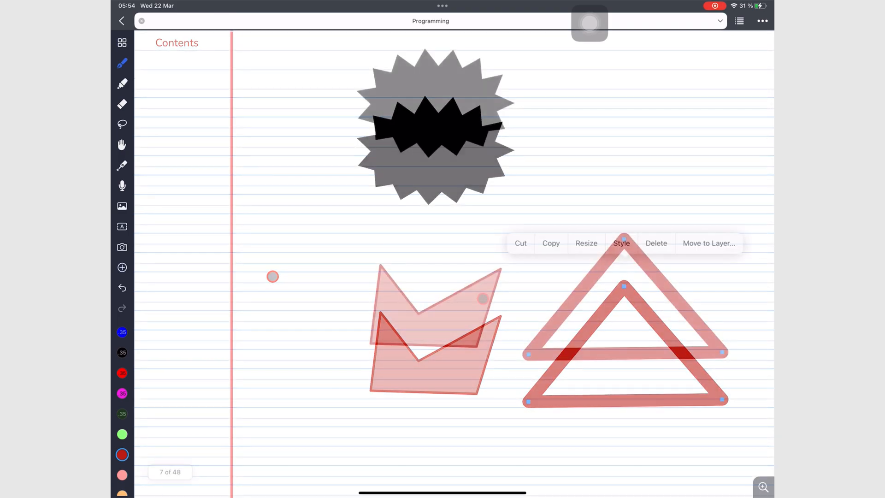
left_click(621, 243)
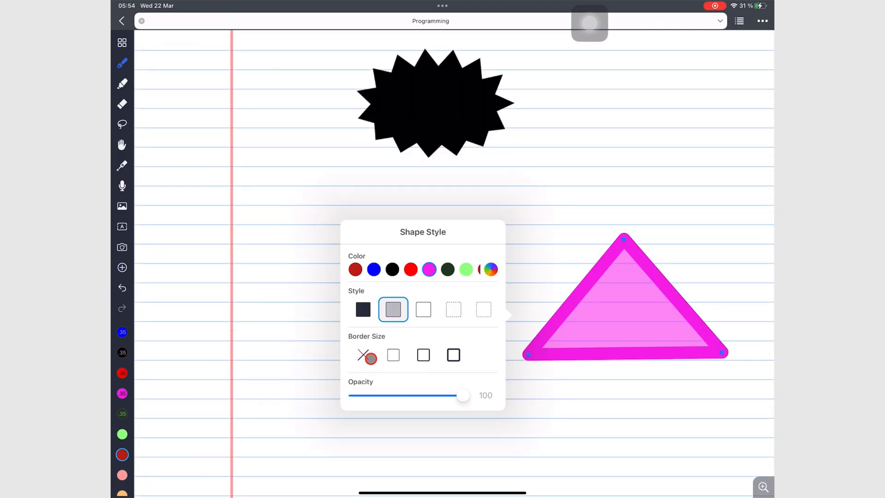
left_click(362, 354)
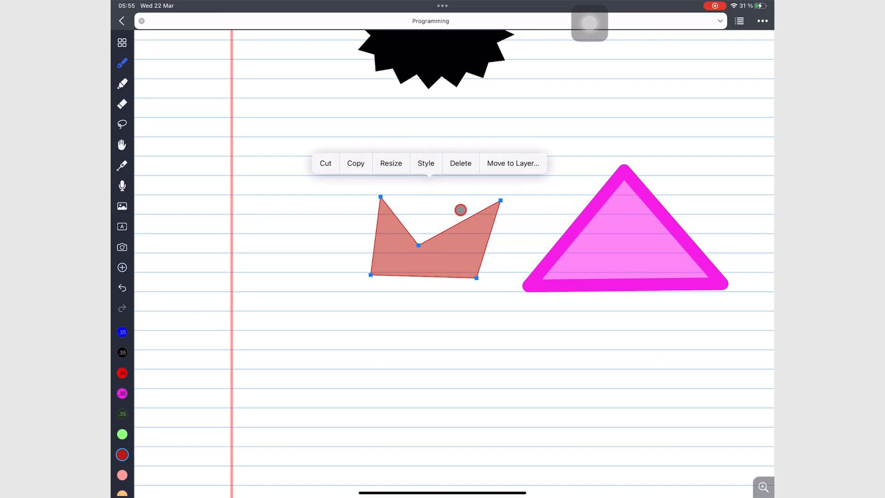
Rotate the red polygon to a tilt and drag it left.
left_click(390, 163)
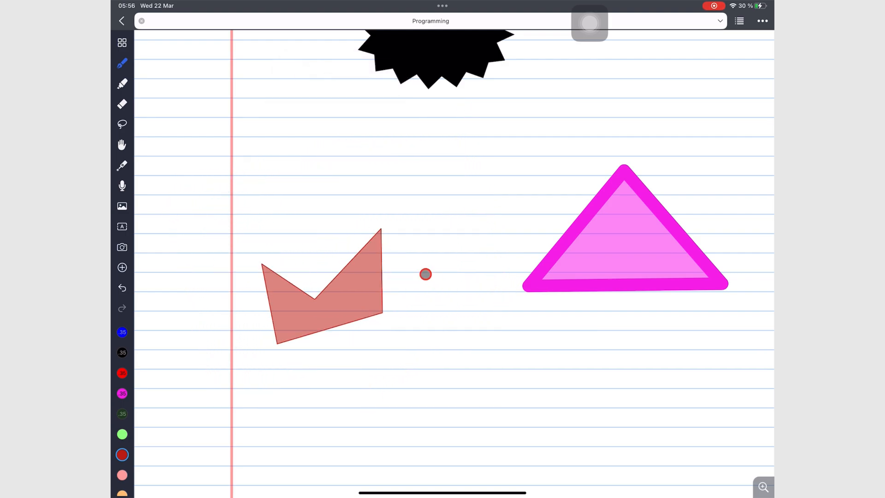
Resize the red polygon and switch the magenta triangle to outline-only style.
left_click(122, 124)
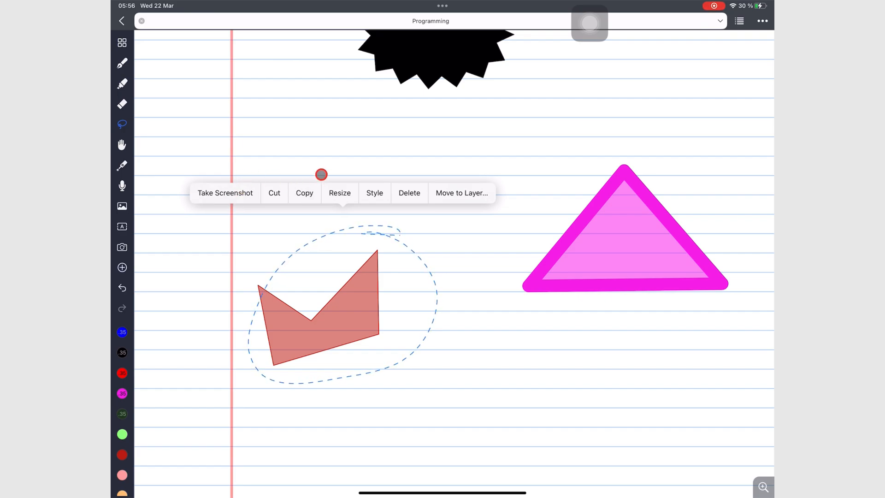
left_click(414, 201)
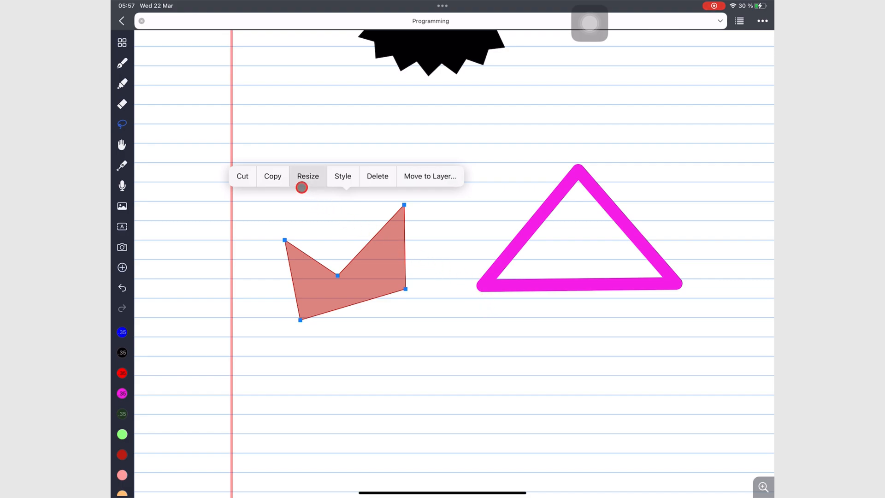
left_click(308, 176)
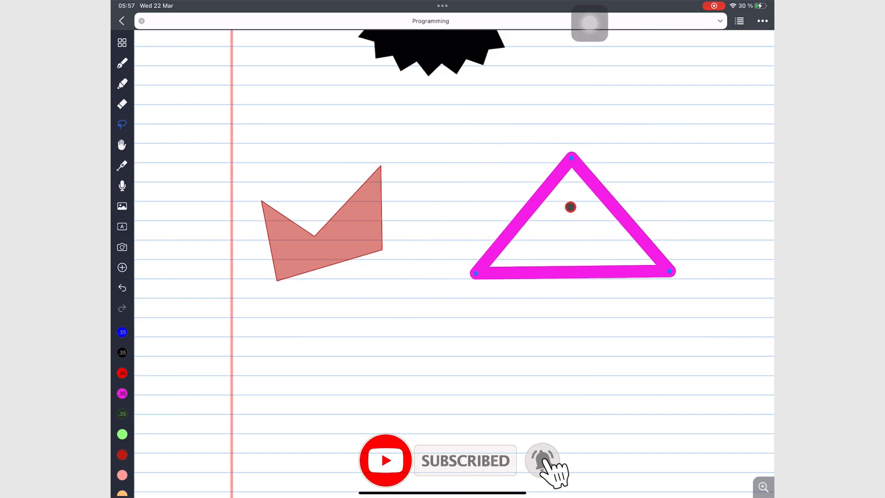
Lasso the magenta triangle and drag it up level with the polygon.
left_click(570, 206)
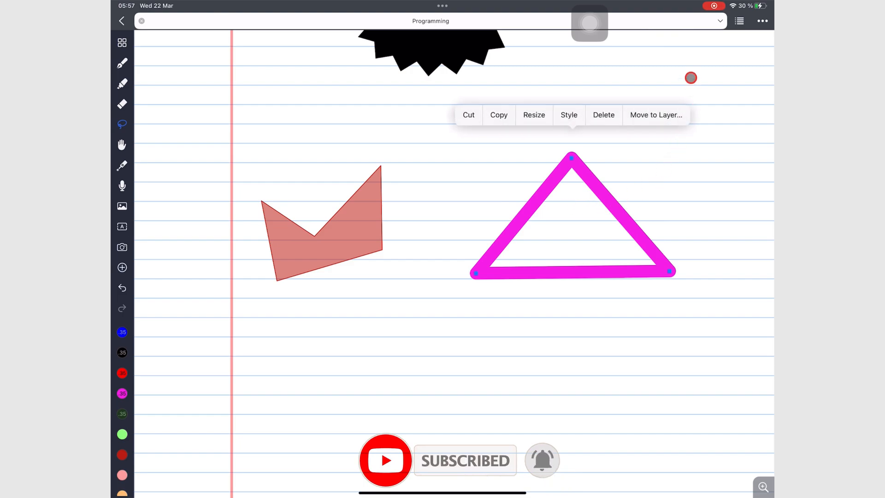